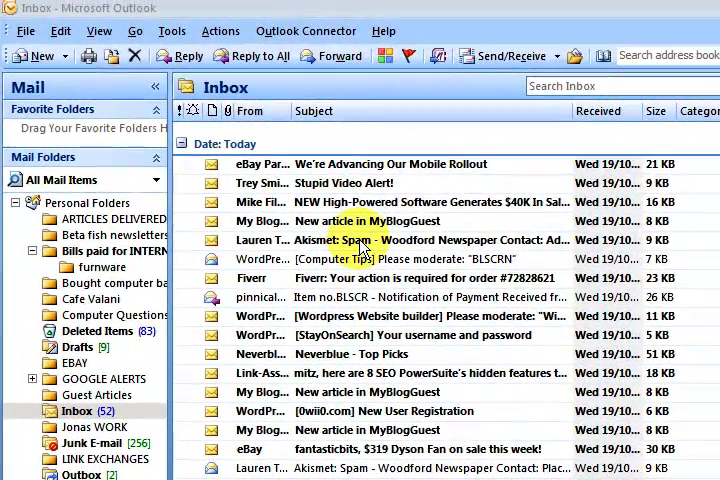
mouse_move(355, 237)
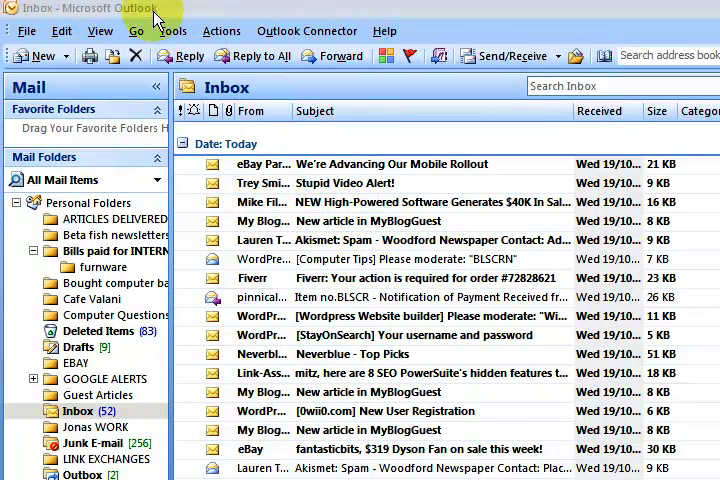
mouse_move(377, 37)
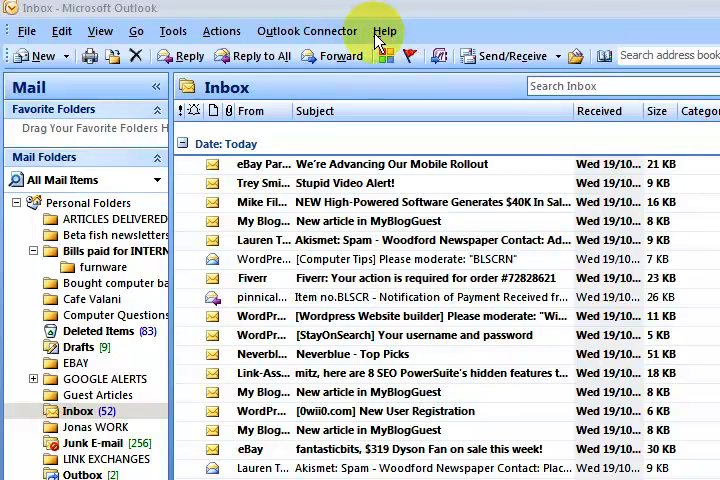
Check Outlook's version details, then bring up the Item no.BLSCR payment email's action menu.
left_click(384, 31)
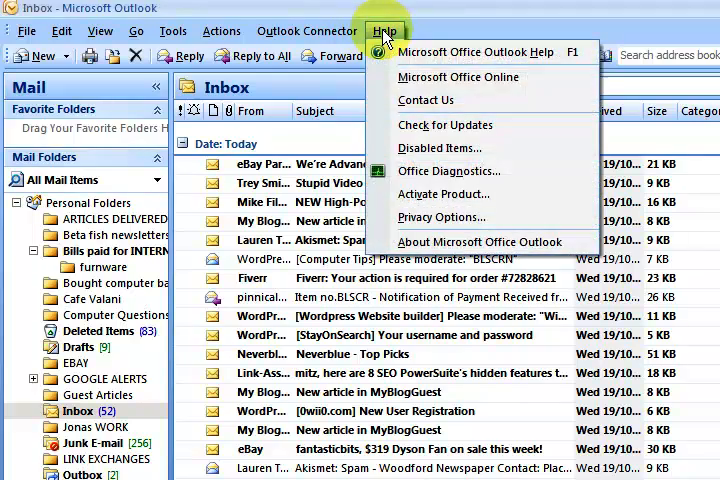
left_click(479, 242)
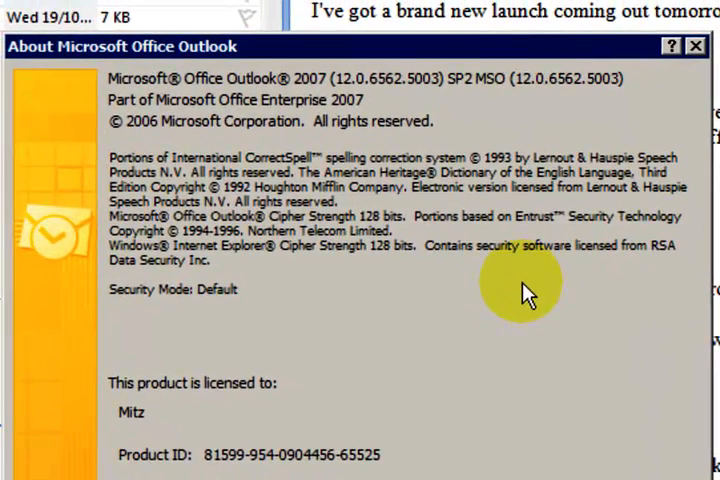
mouse_move(545, 310)
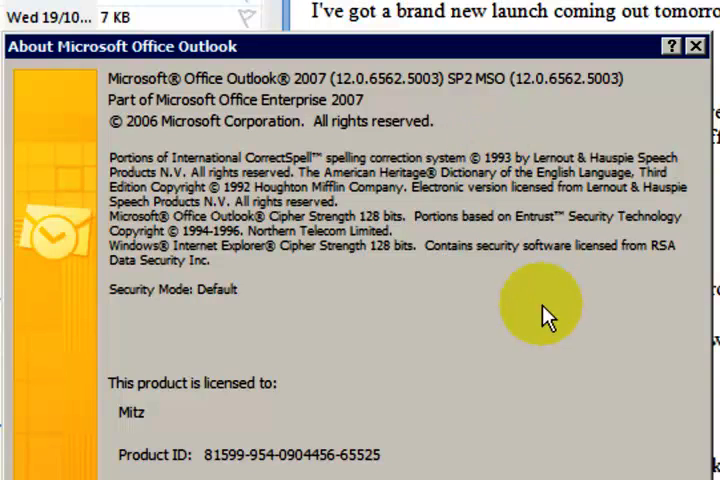
mouse_move(375, 120)
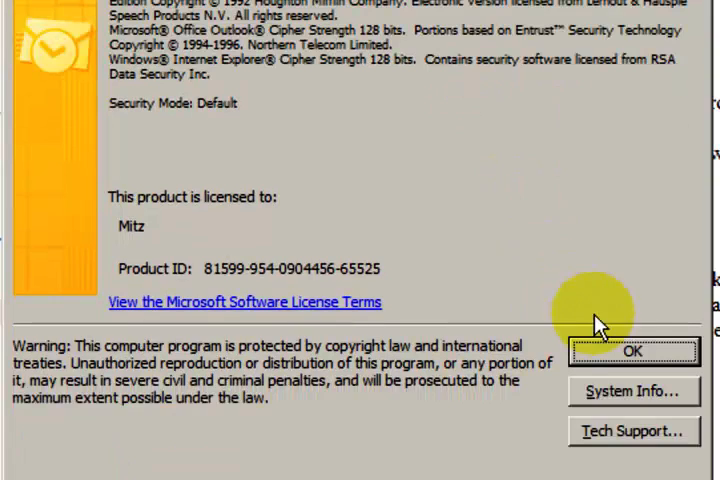
left_click(631, 350)
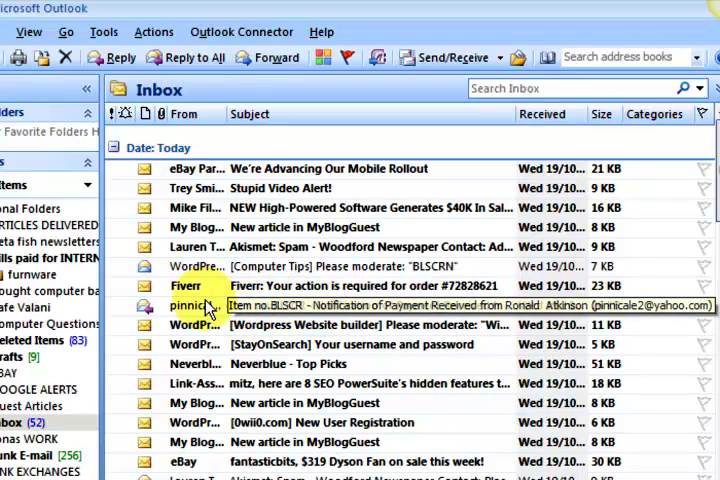
mouse_move(378, 313)
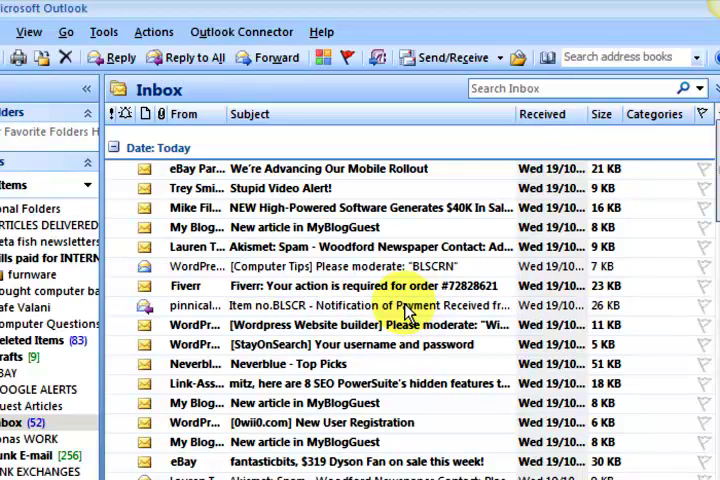
mouse_move(388, 305)
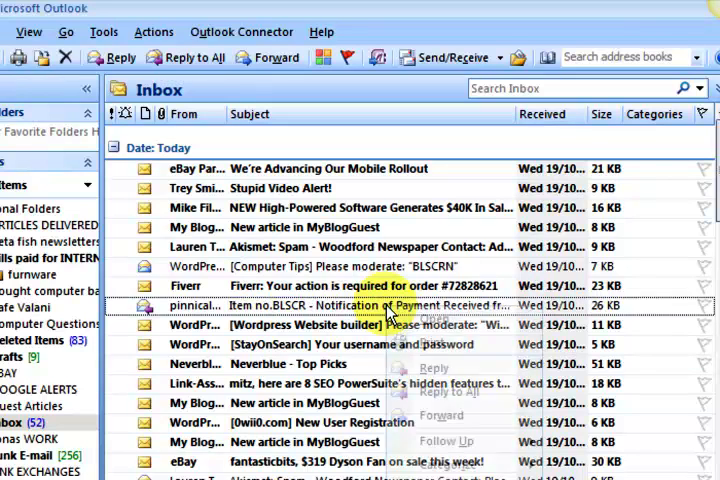
right_click(390, 233)
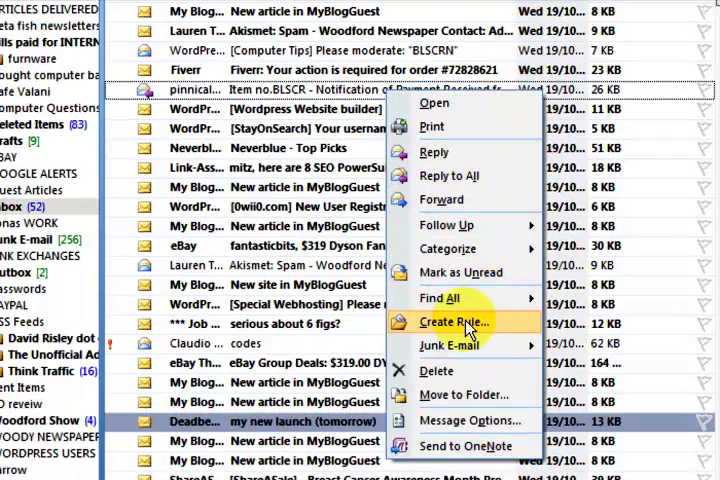
Choose Create Rule for the Item no.BLSCR payment notification email.
left_click(455, 321)
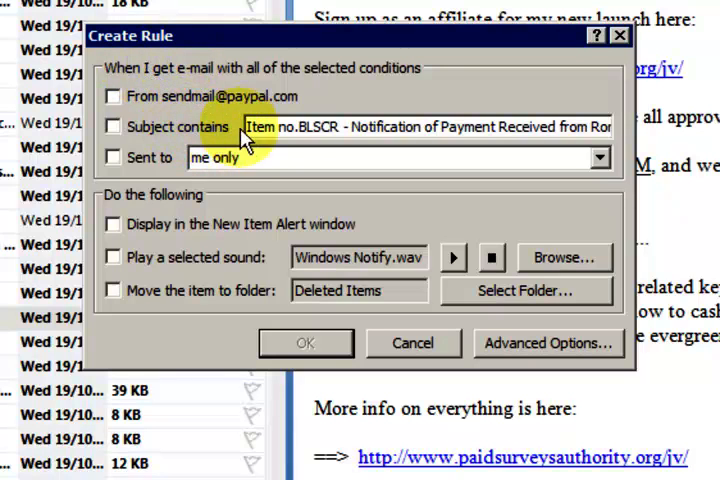
mouse_move(268, 138)
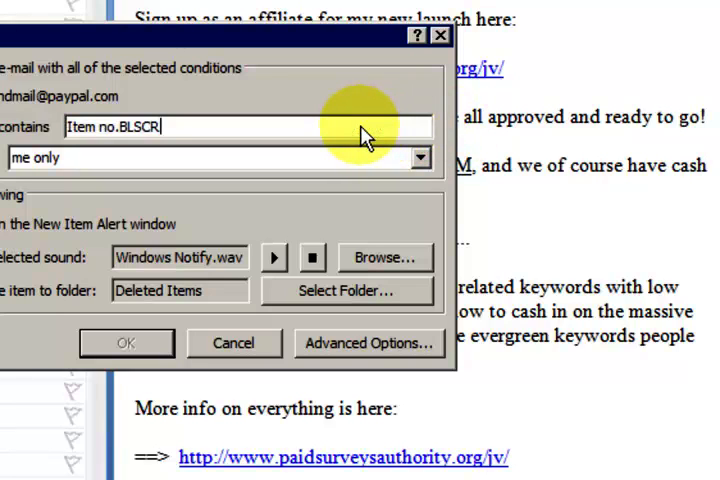
mouse_move(165, 135)
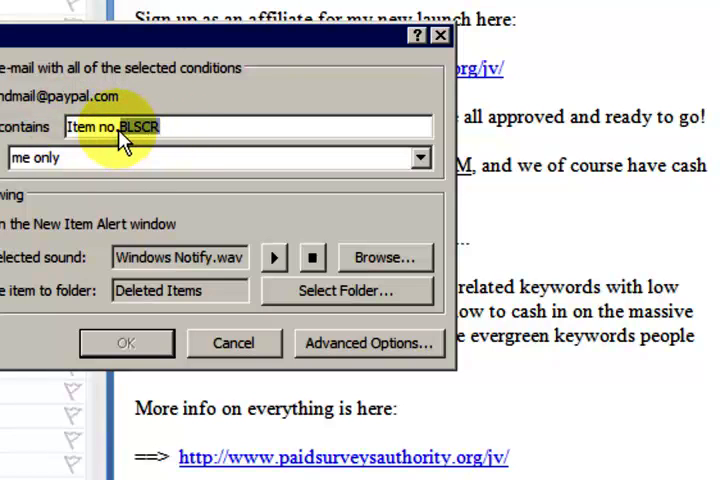
mouse_move(135, 145)
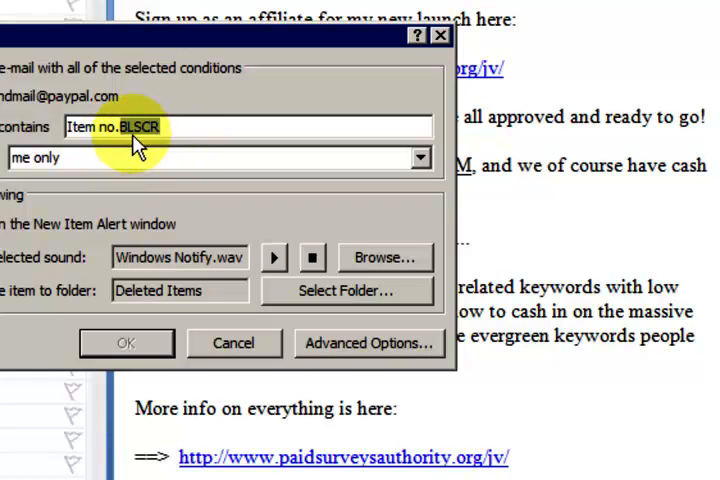
mouse_move(140, 140)
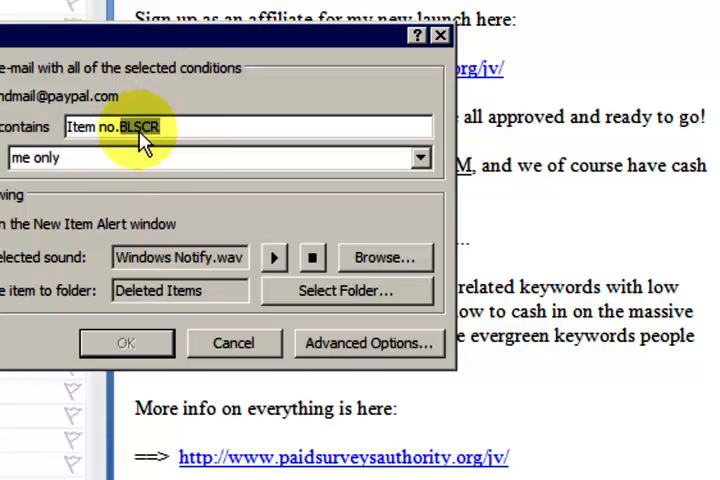
mouse_move(185, 150)
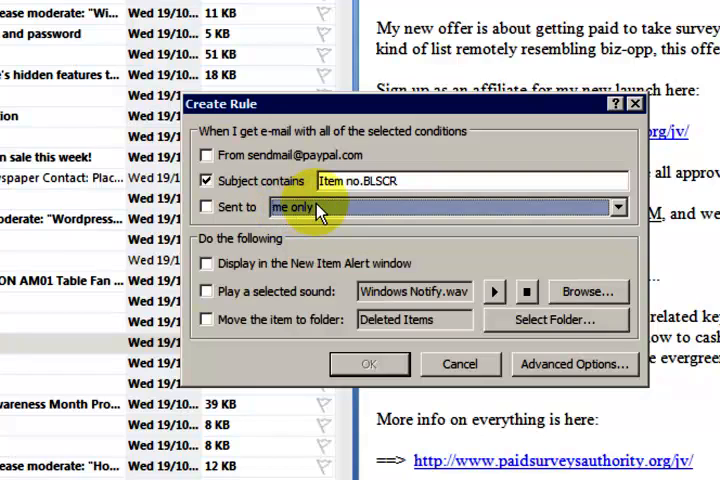
mouse_move(270, 237)
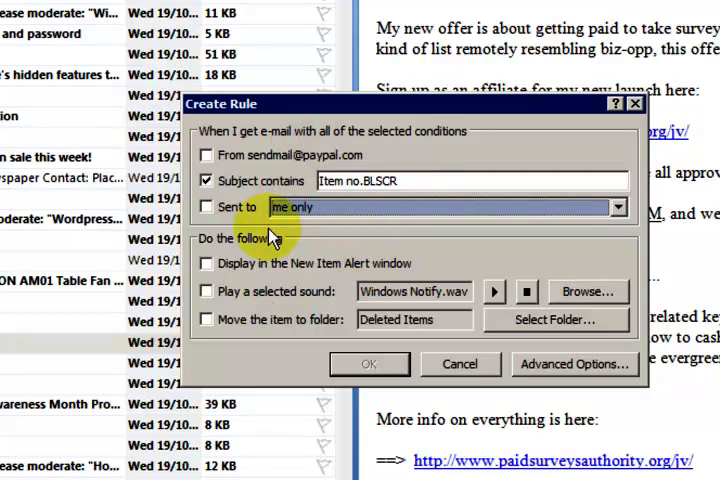
mouse_move(370, 363)
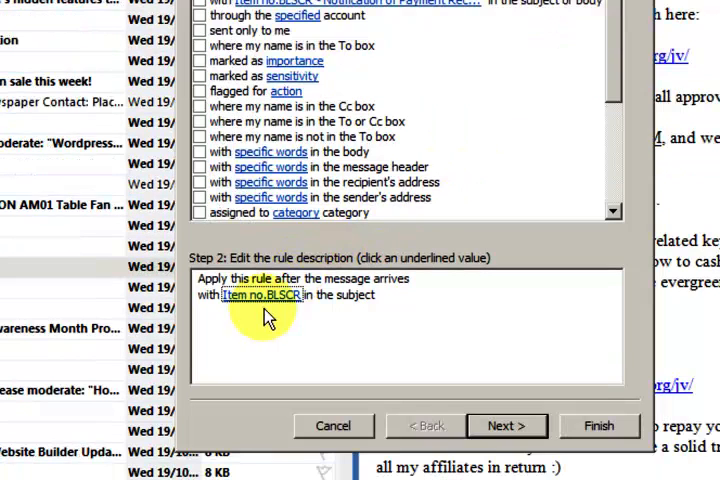
mouse_move(237, 303)
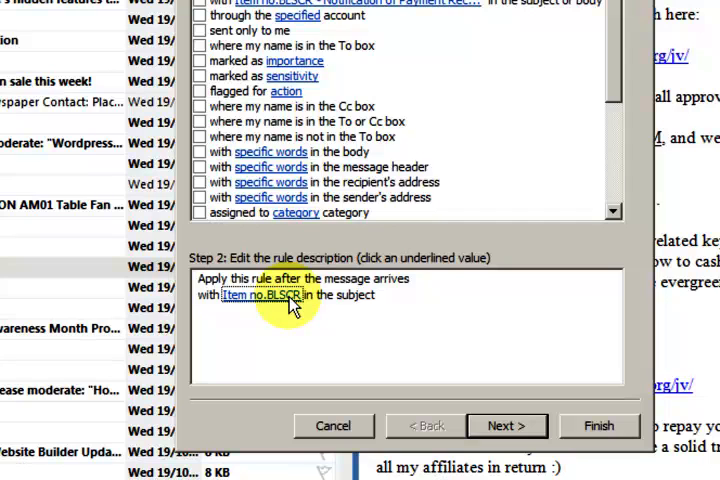
mouse_move(443, 110)
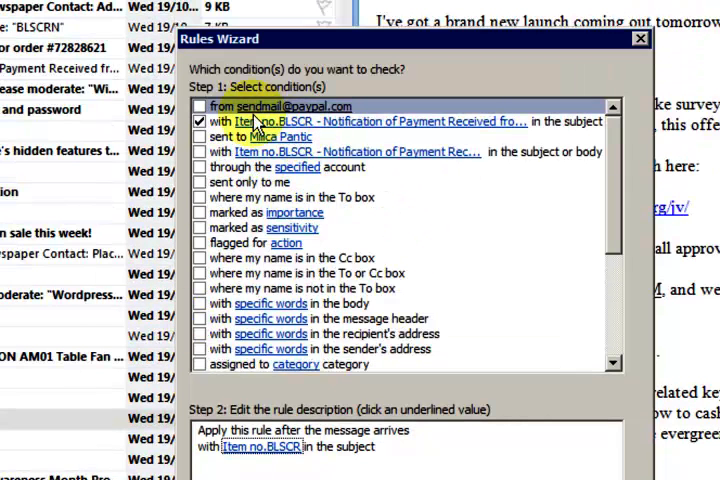
Scroll the Rules Wizard list with the Item no.BLSCR subject condition kept checked.
scroll("down", 3)
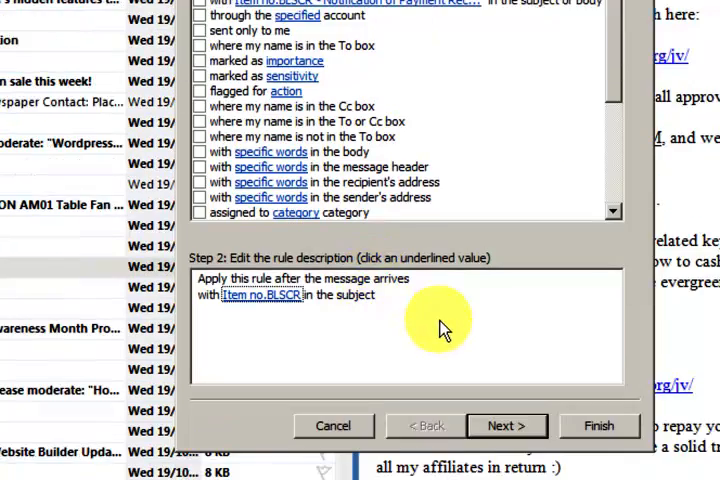
scroll("down", 3)
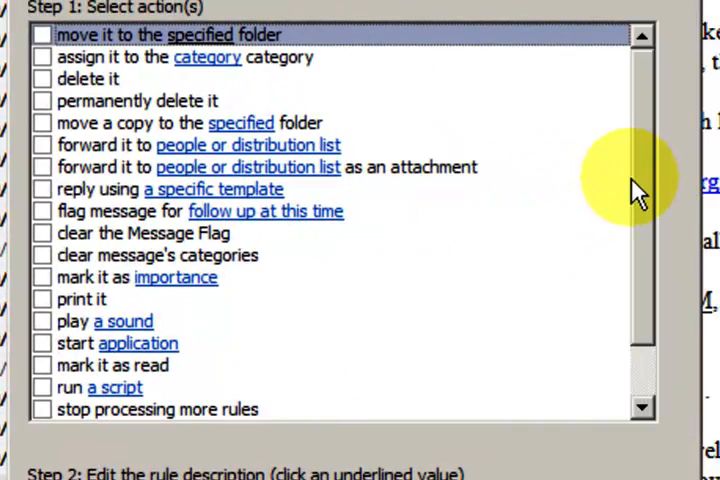
mouse_move(470, 165)
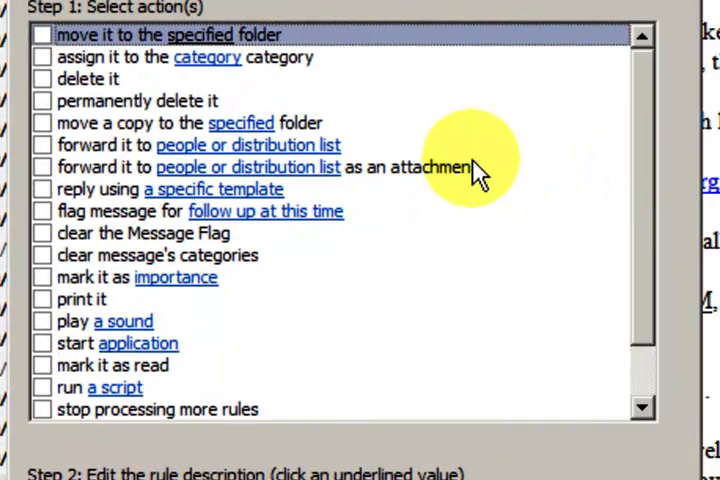
mouse_move(400, 190)
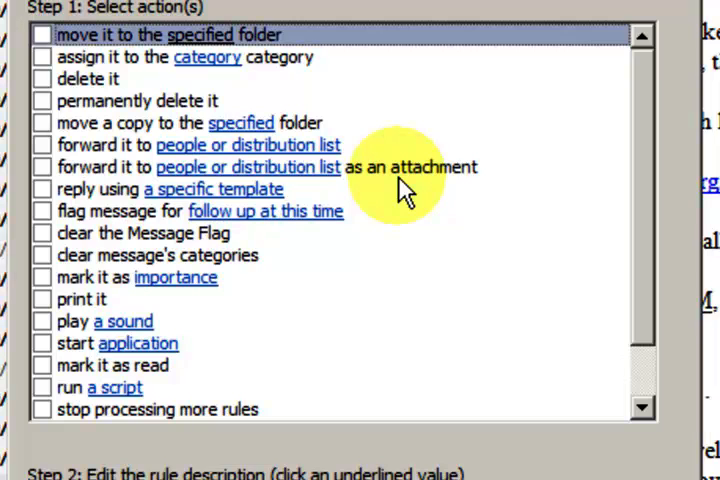
mouse_move(340, 255)
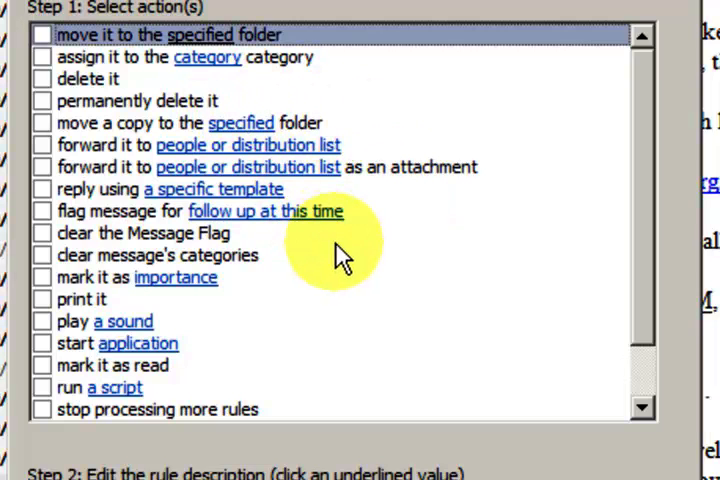
mouse_move(330, 130)
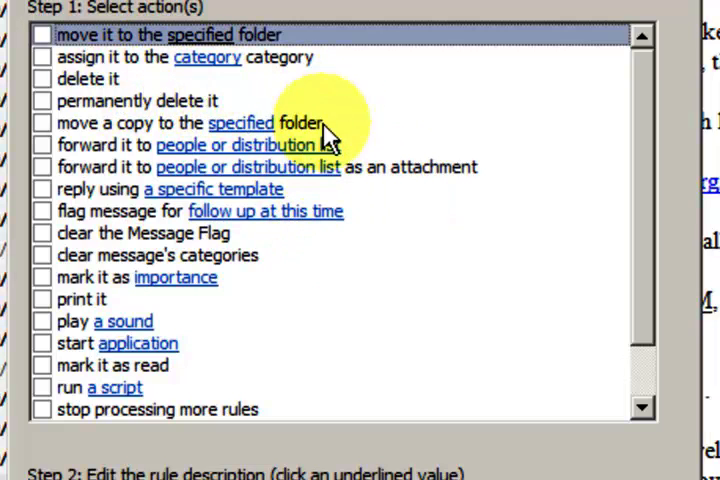
mouse_move(160, 200)
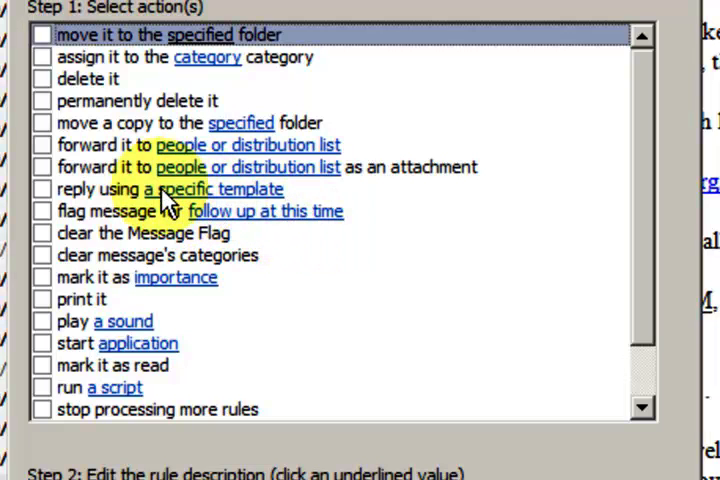
mouse_move(200, 175)
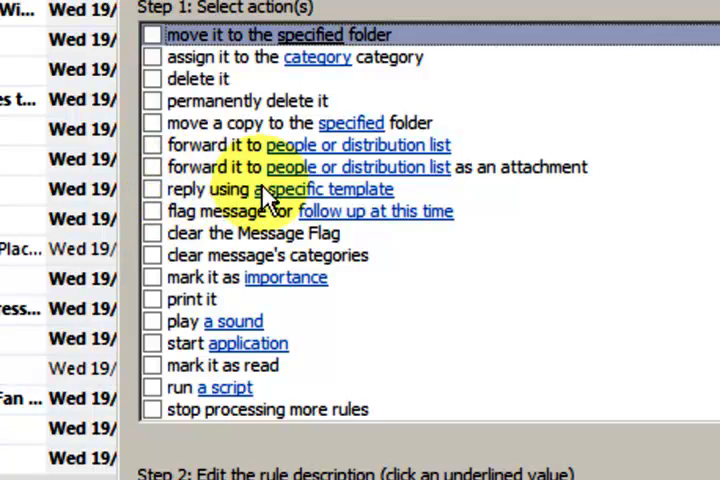
mouse_move(210, 195)
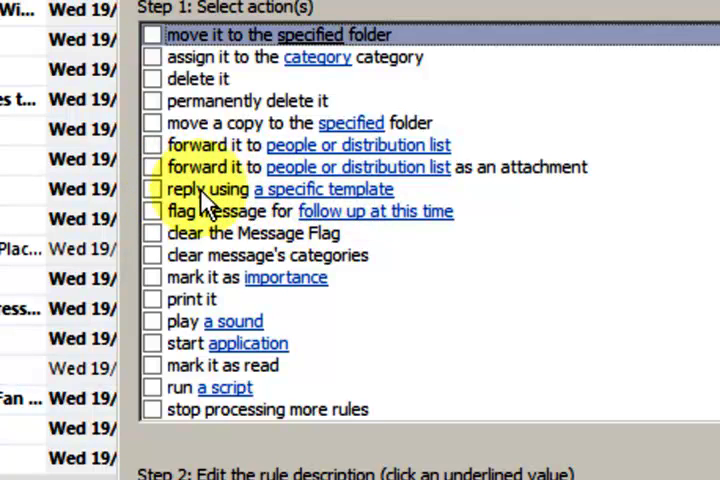
Tick 'reply using a specific template' as the rule's action.
left_click(152, 189)
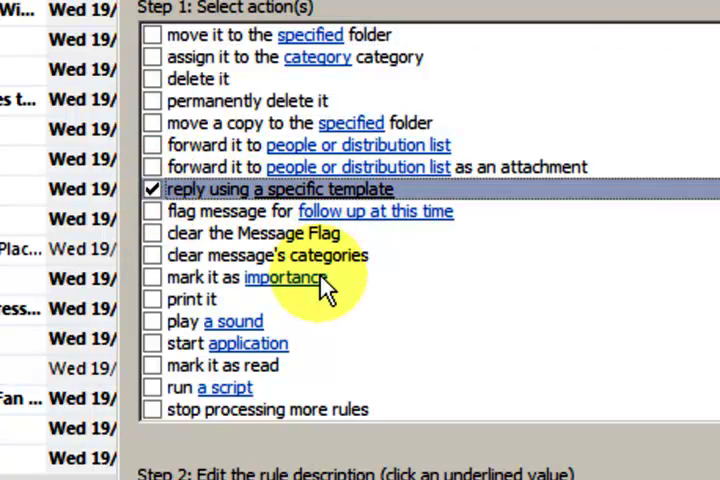
mouse_move(300, 200)
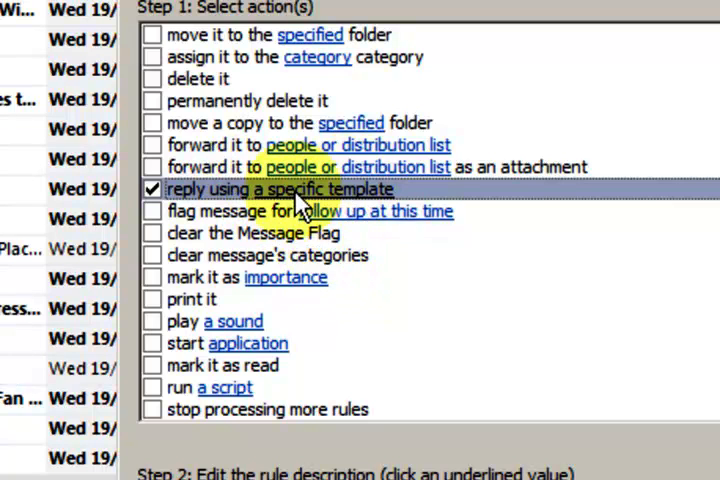
scroll("down", 3)
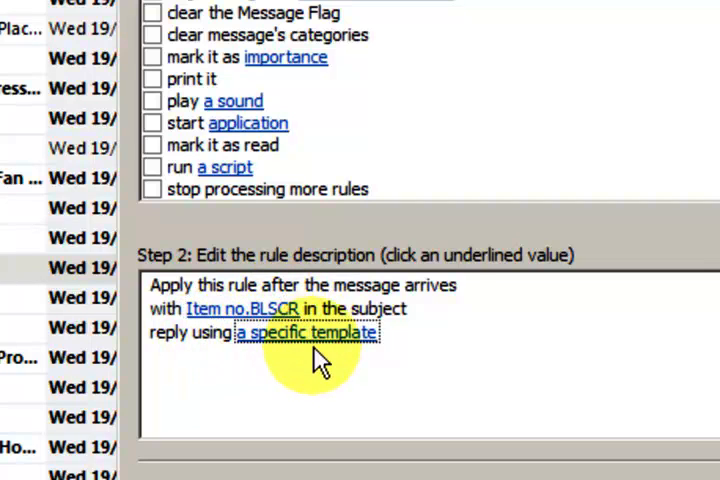
mouse_move(355, 340)
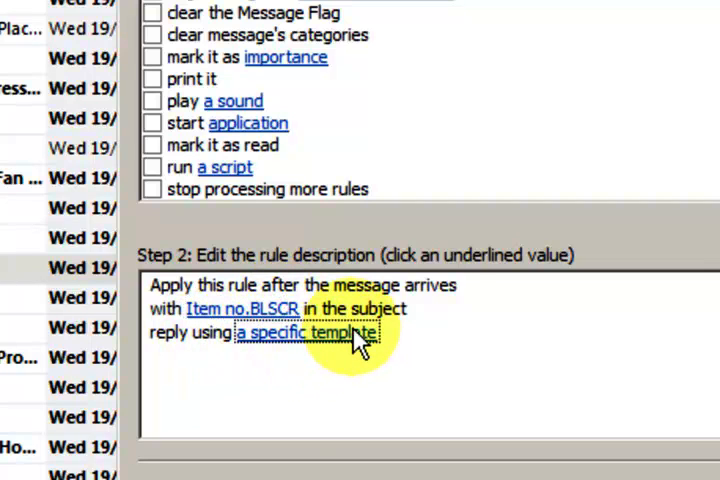
Point the template chooser at User Templates in File System to pick BLSCR.
left_click(306, 332)
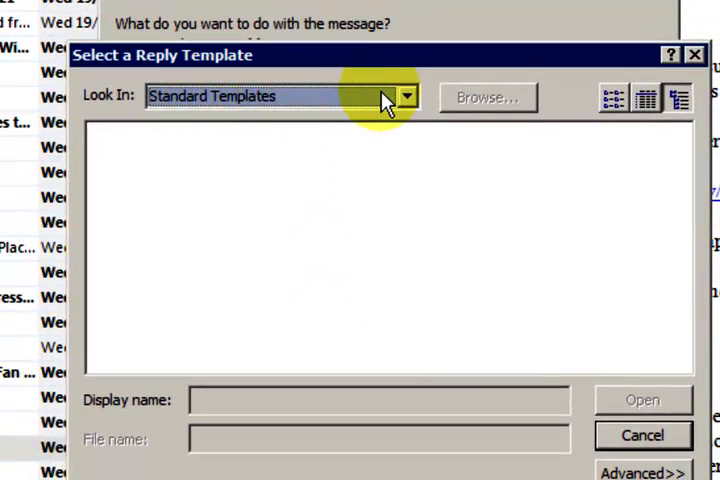
mouse_move(410, 105)
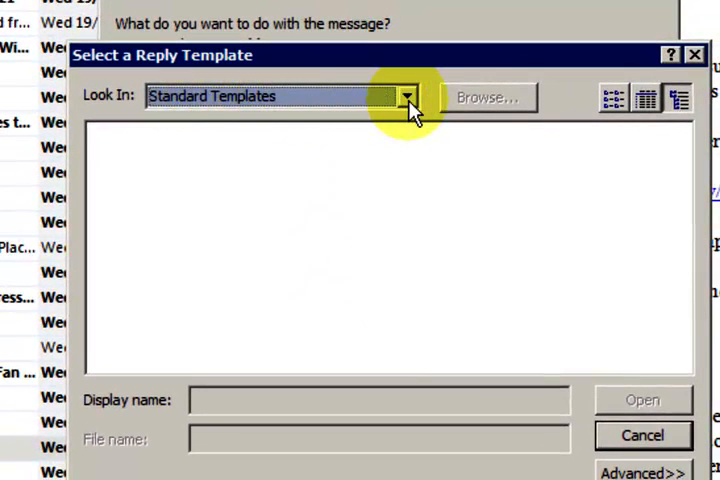
left_click(408, 96)
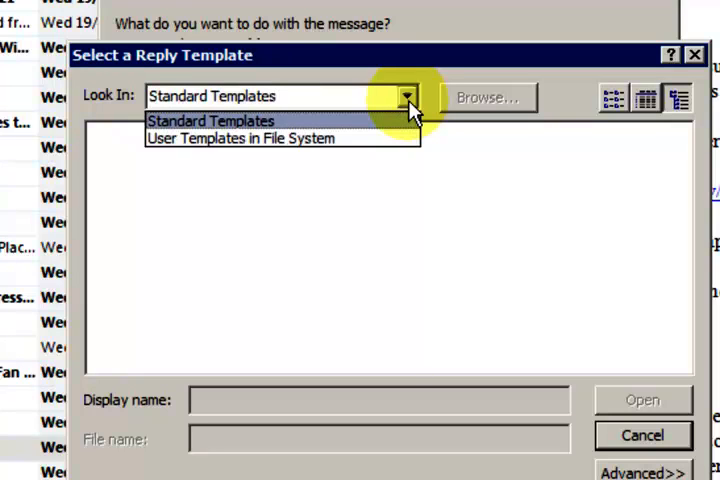
mouse_move(205, 138)
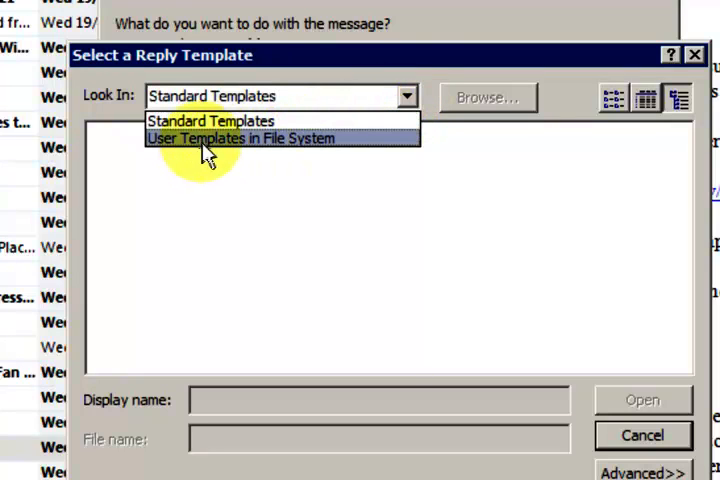
left_click(240, 138)
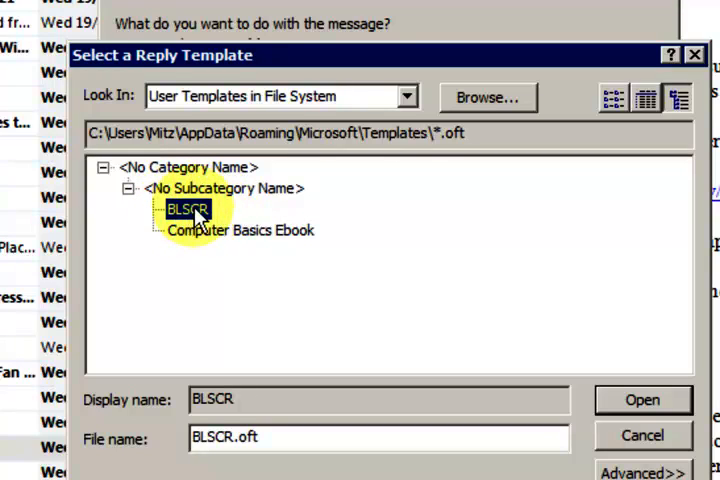
mouse_move(445, 240)
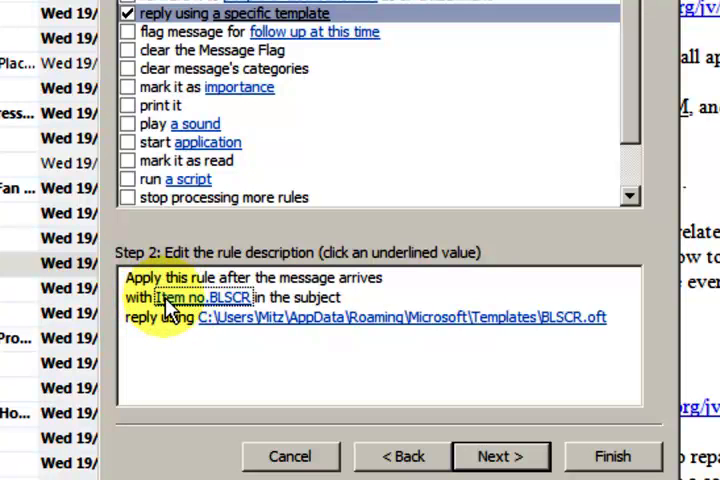
mouse_move(230, 315)
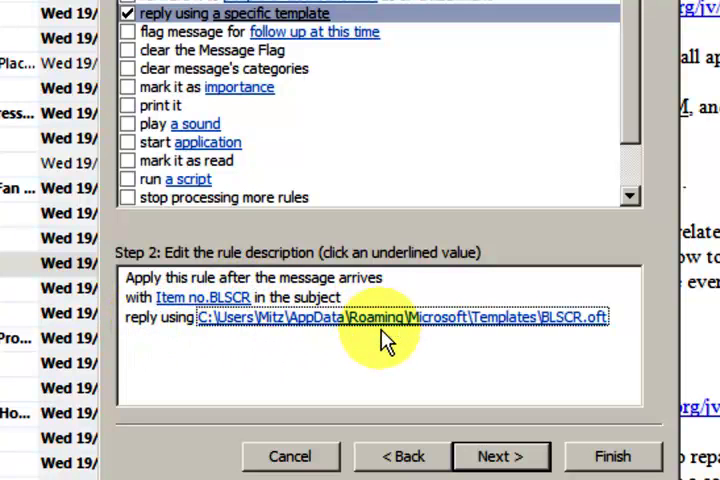
mouse_move(475, 322)
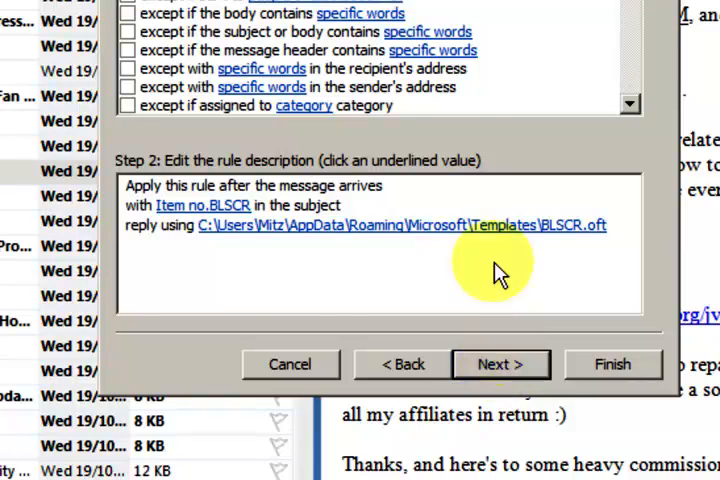
Scroll through the rule's exception options without checking any.
scroll("up", 3)
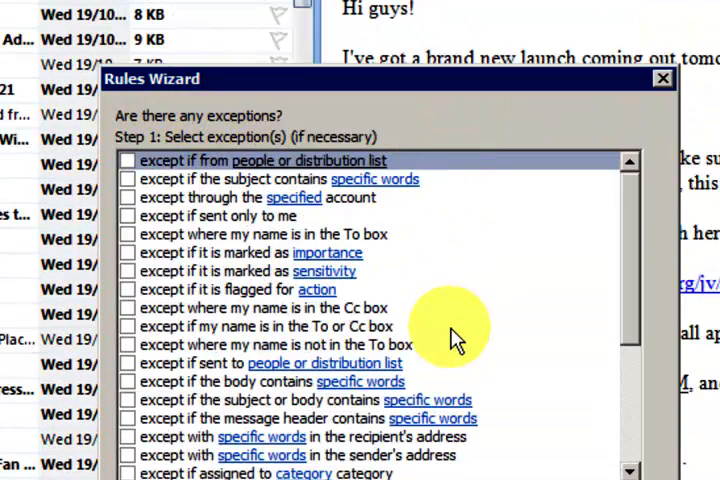
mouse_move(515, 275)
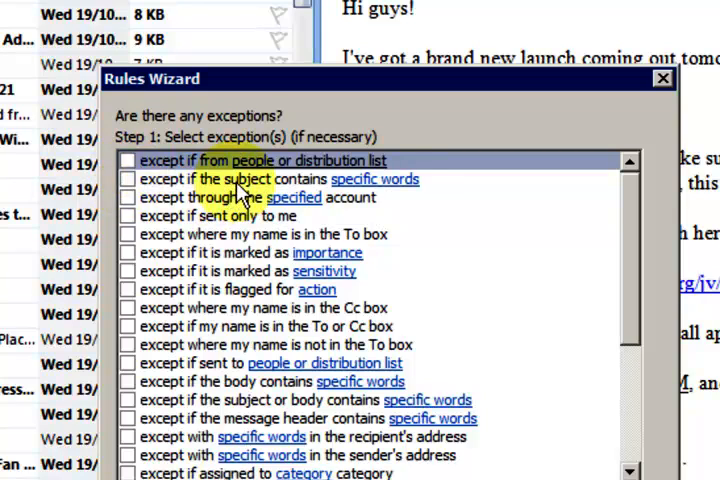
mouse_move(505, 355)
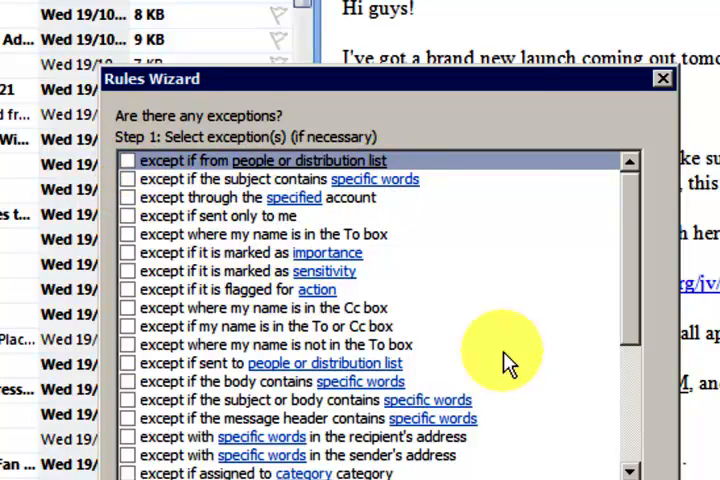
scroll("down", 3)
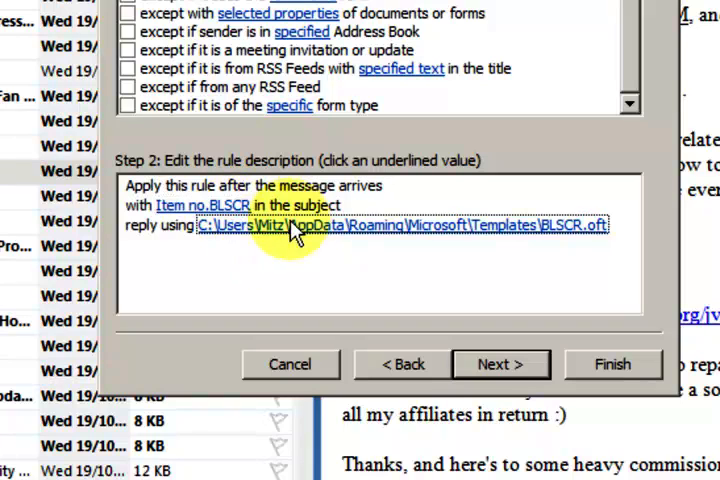
mouse_move(528, 232)
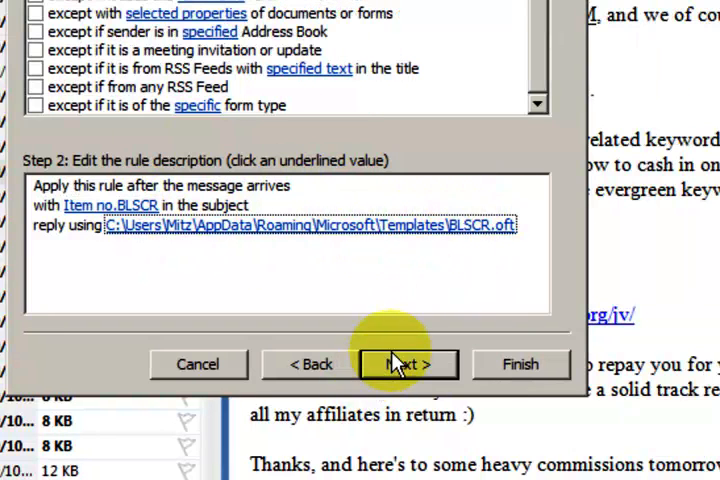
Skip exceptions and finish the rule Item no.BLSCR (1) with it turned on.
left_click(408, 364)
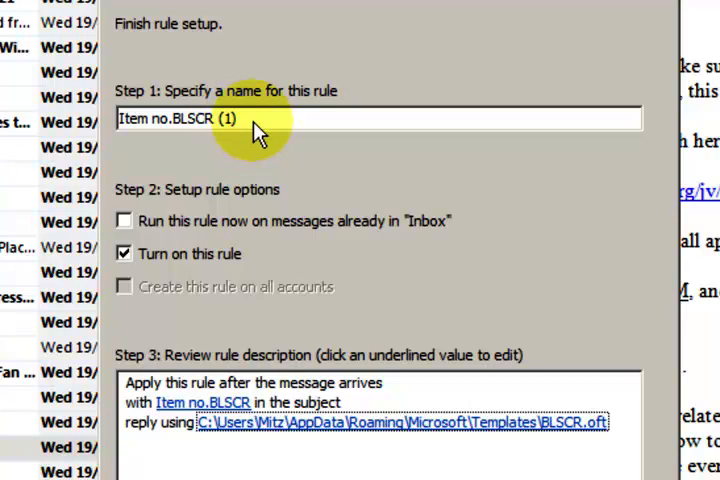
mouse_move(275, 230)
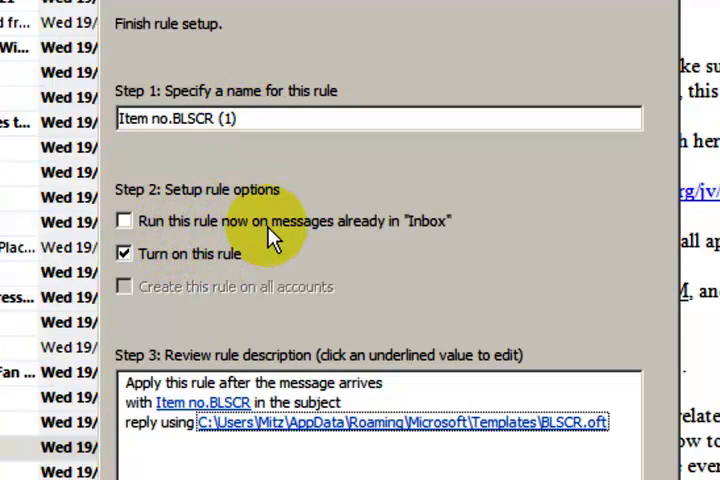
mouse_move(455, 235)
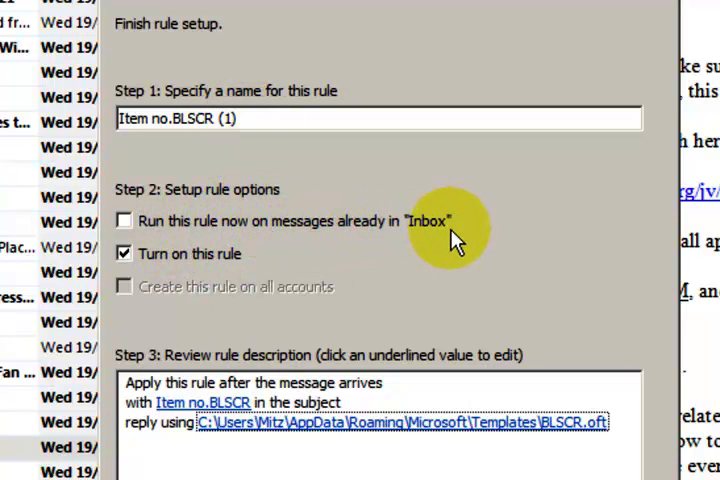
mouse_move(447, 238)
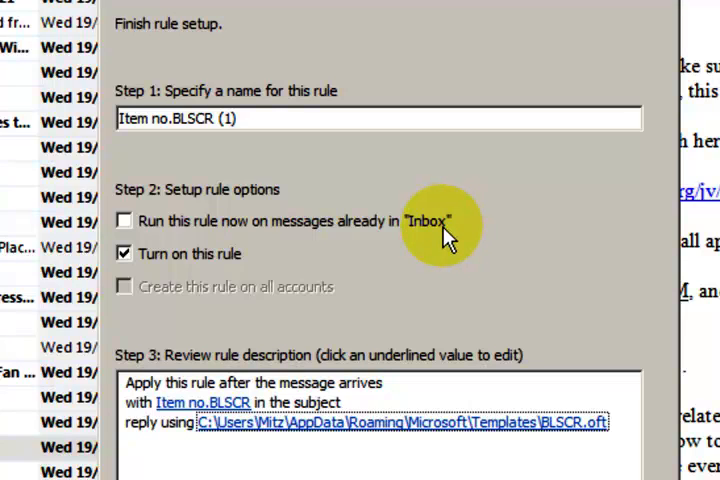
mouse_move(232, 258)
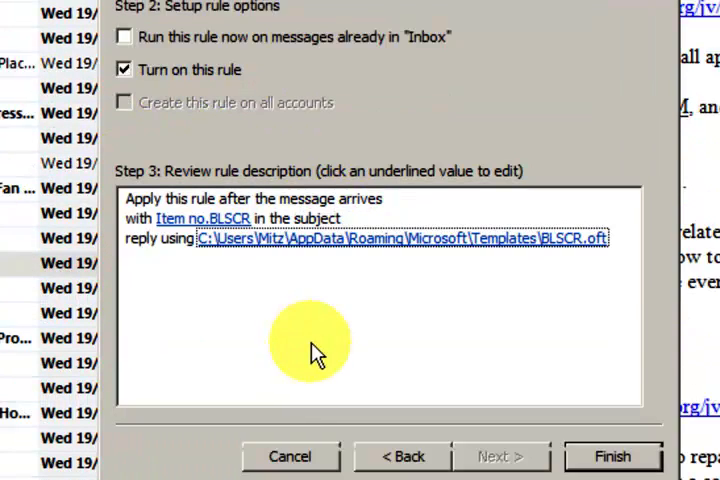
left_click(613, 456)
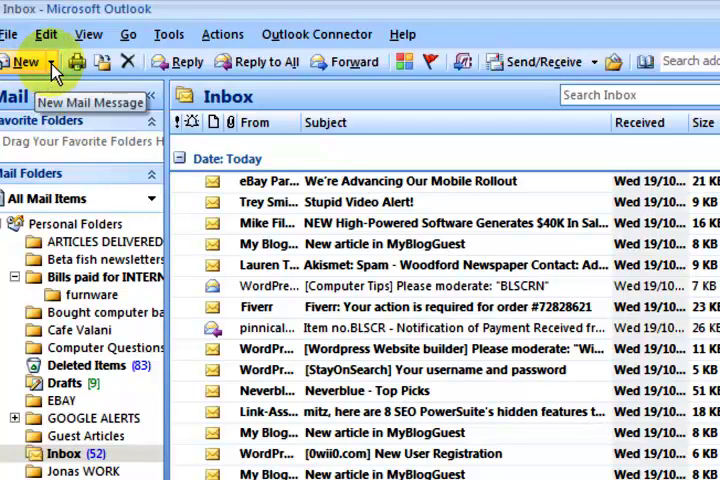
mouse_move(35, 60)
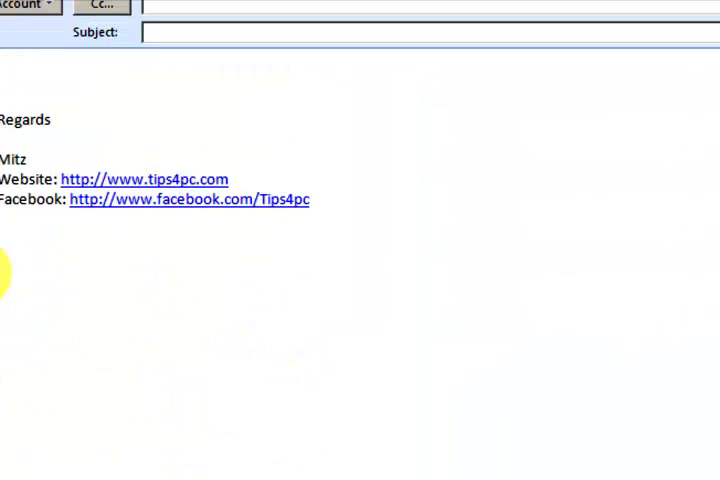
Type 'Thank you for your purchase' as the new message's subject, fixing a typo.
scroll("up", 3)
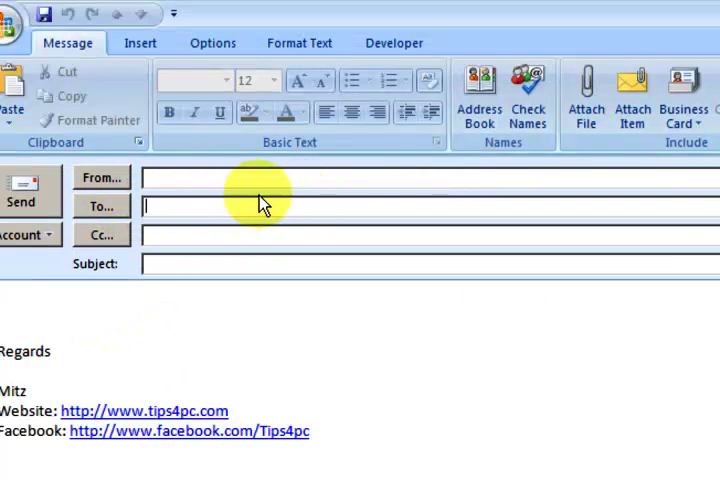
mouse_move(310, 205)
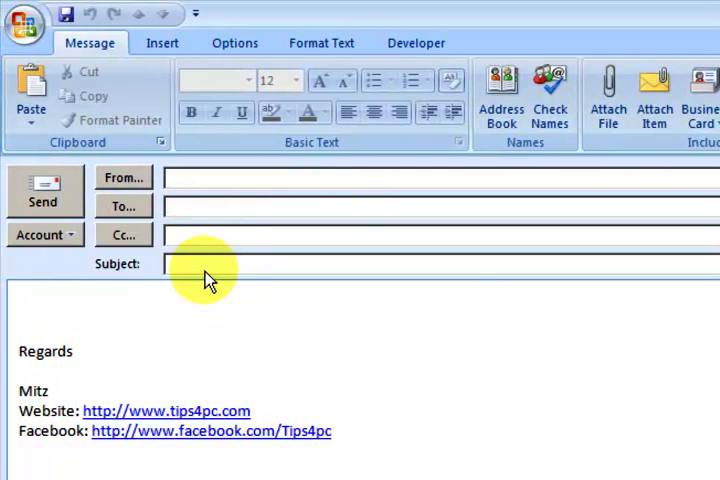
mouse_move(278, 293)
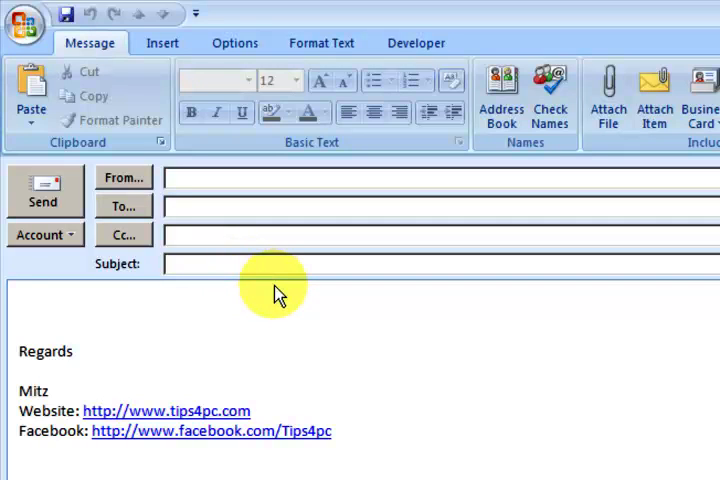
type("Thank you for")
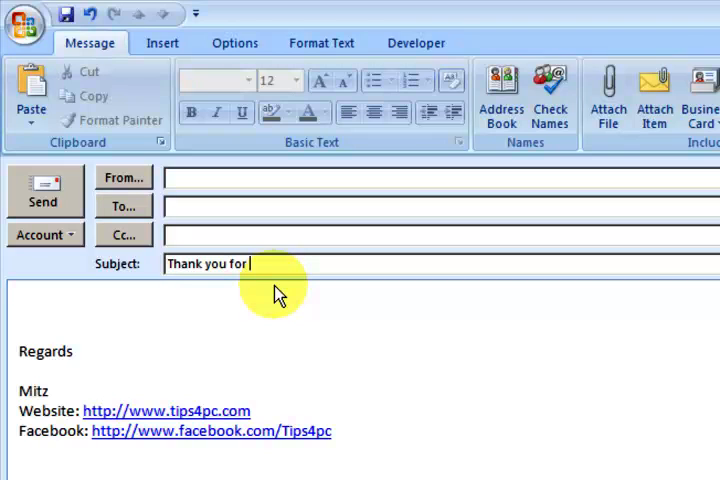
type("your pur")
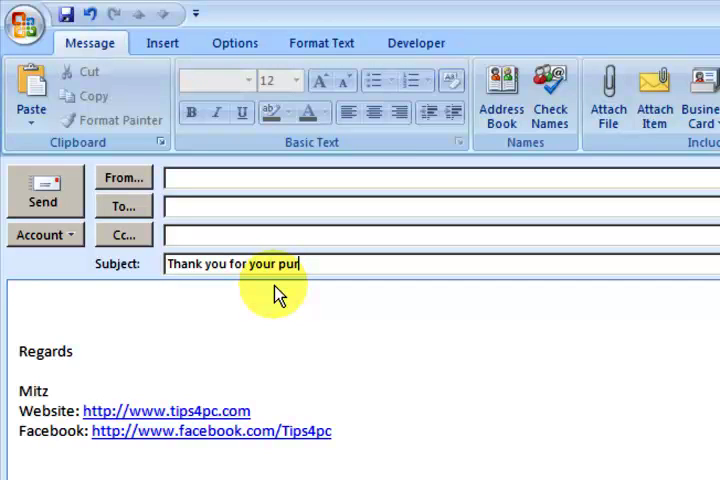
key("Backspace")
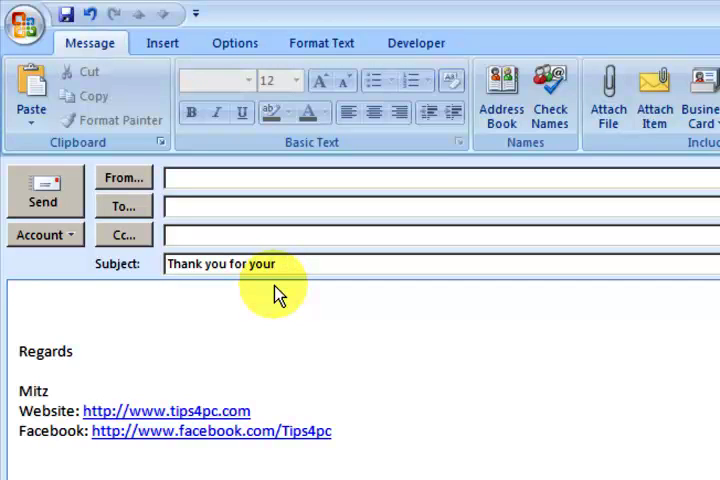
type("pur")
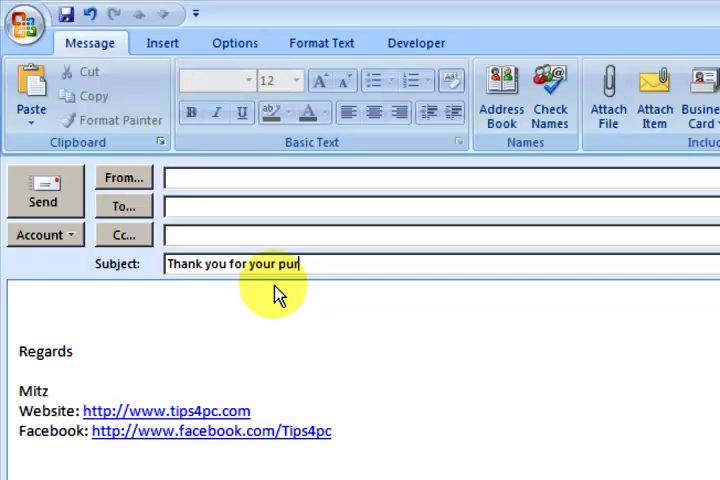
type("chase")
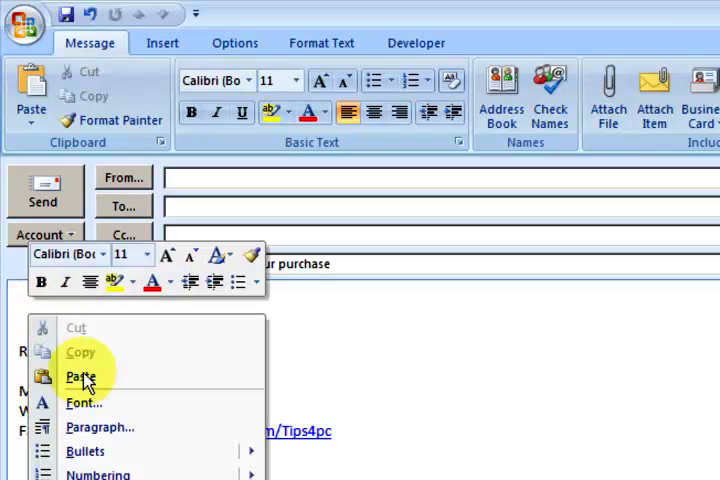
Paste the copied Simple Computer Basics Ebook download text into the message body.
left_click(81, 378)
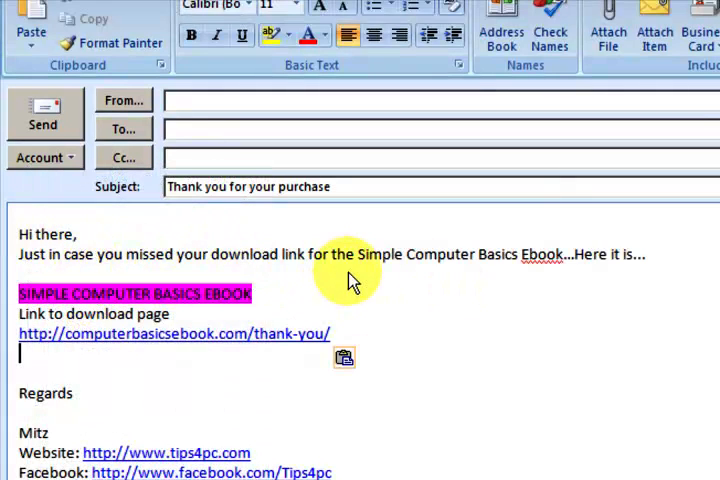
mouse_move(197, 353)
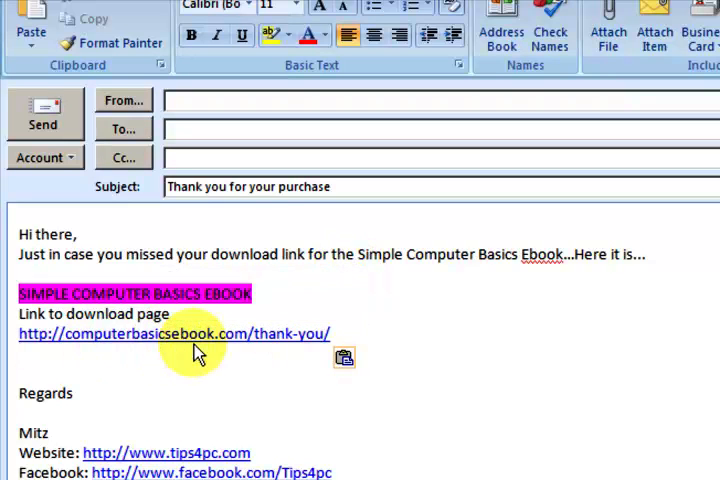
mouse_move(175, 340)
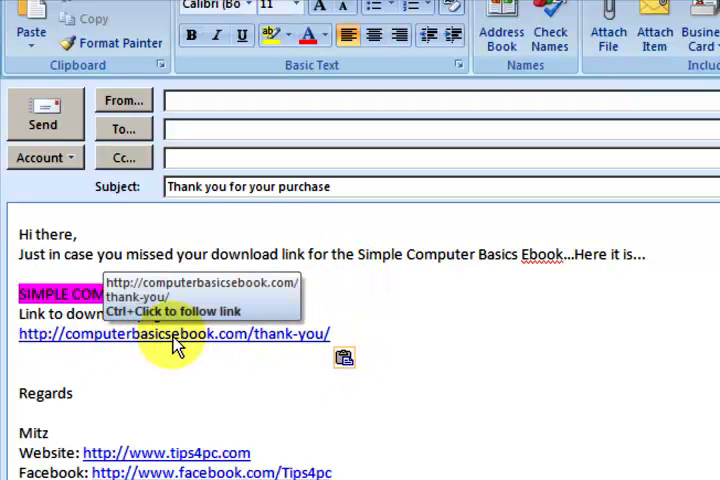
mouse_move(335, 333)
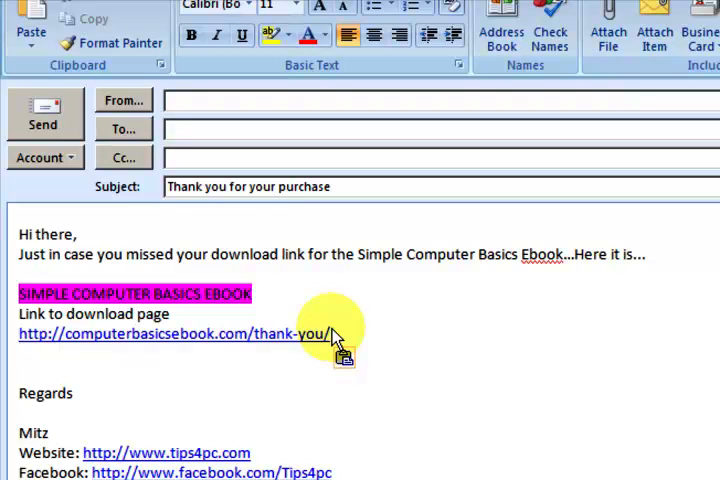
mouse_move(268, 336)
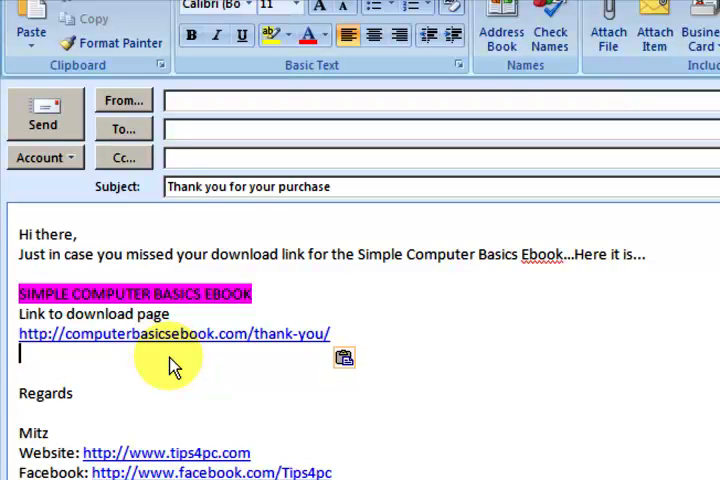
mouse_move(160, 378)
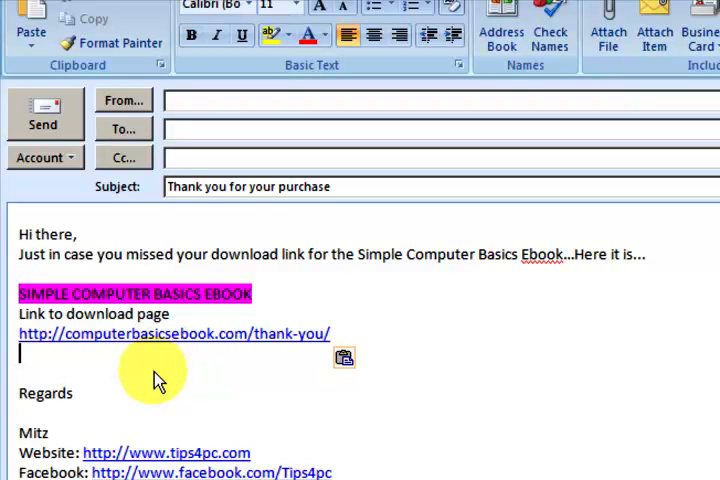
mouse_move(30, 375)
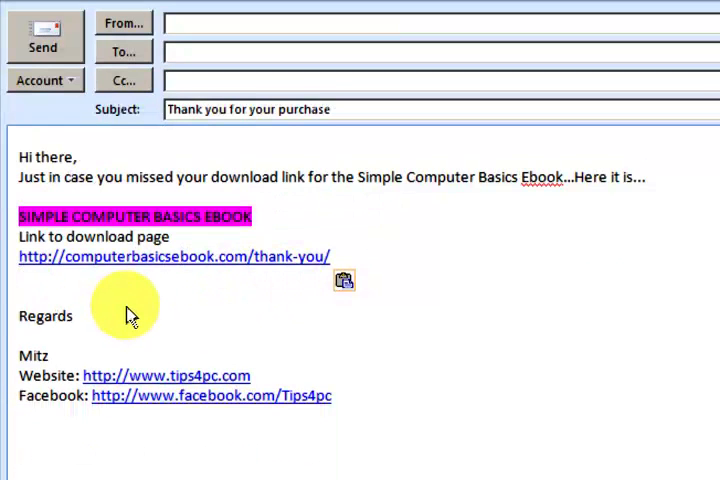
mouse_move(130, 248)
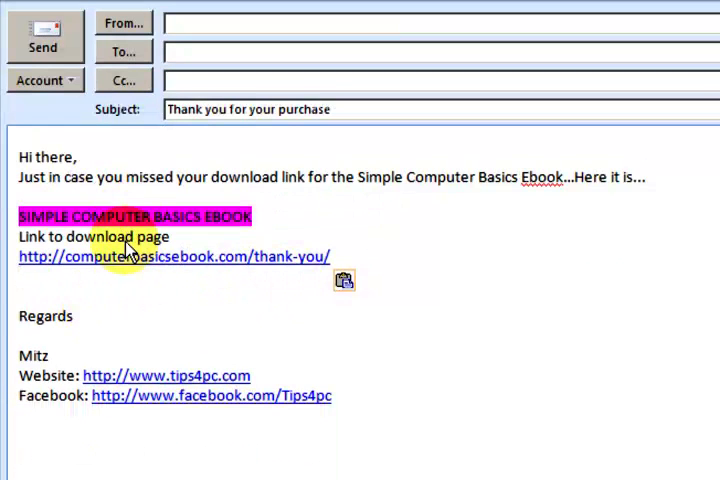
mouse_move(25, 335)
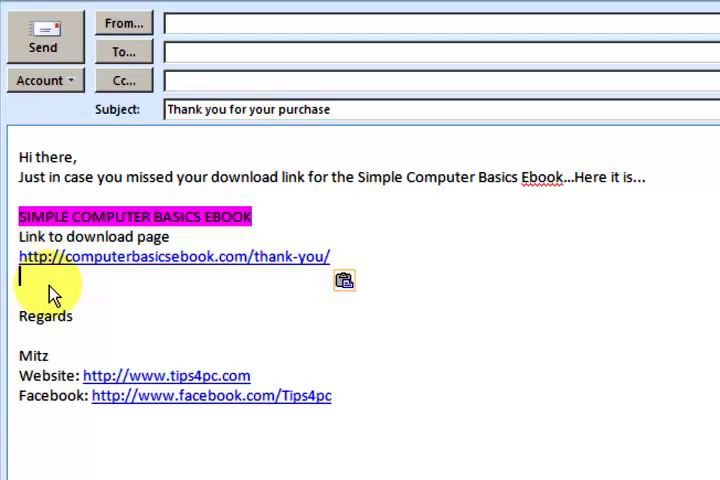
mouse_move(208, 308)
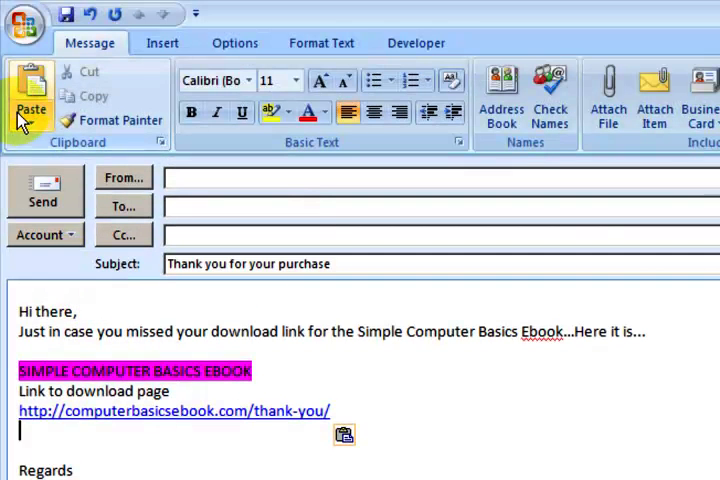
mouse_move(95, 180)
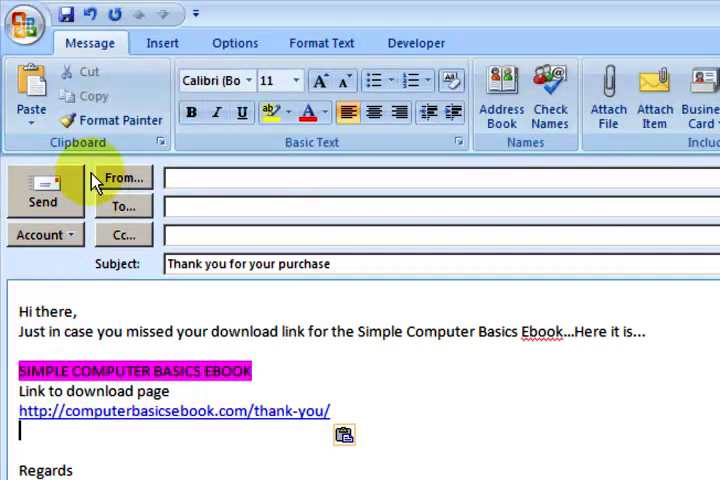
Save As with Outlook Template type, naming the file 'Thank you for your purchase'.
left_click(25, 27)
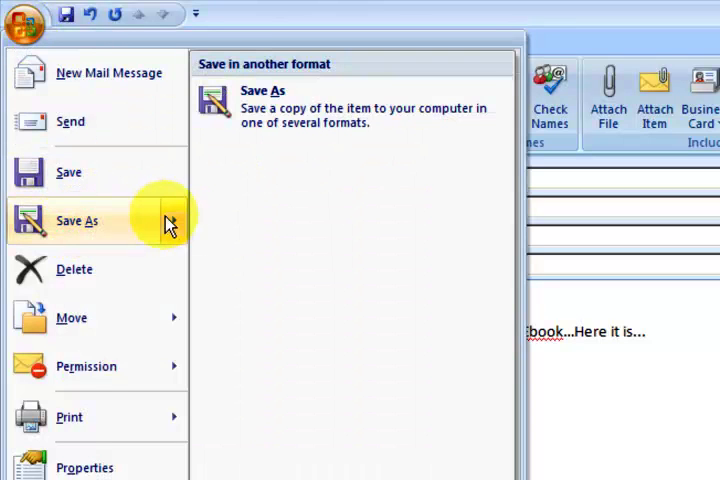
mouse_move(320, 105)
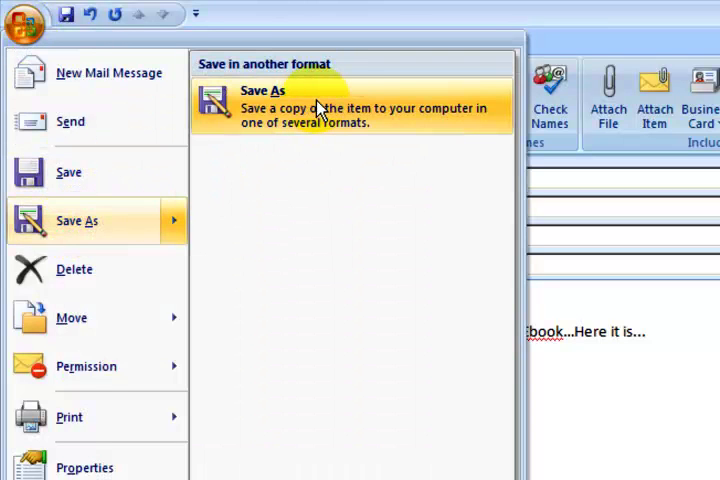
left_click(272, 105)
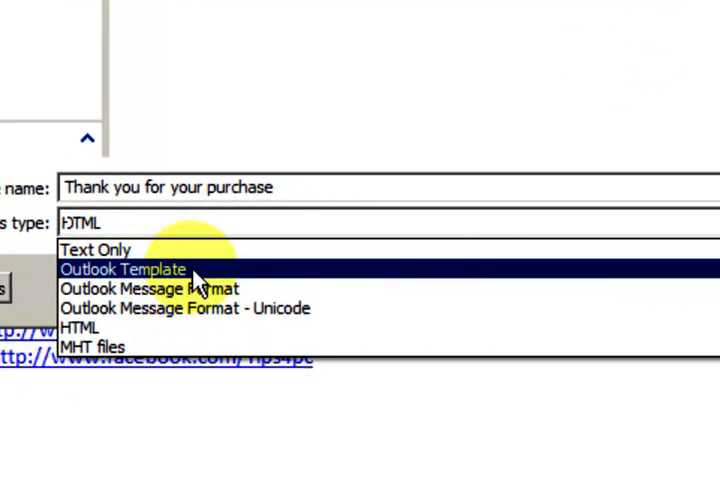
left_click(123, 269)
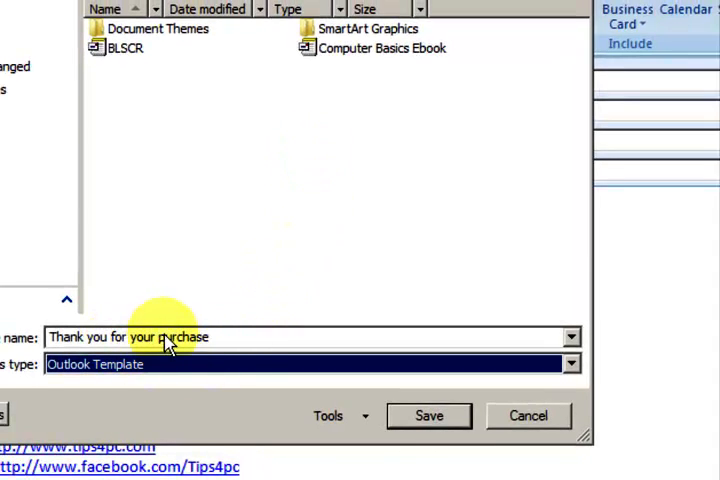
left_click(429, 416)
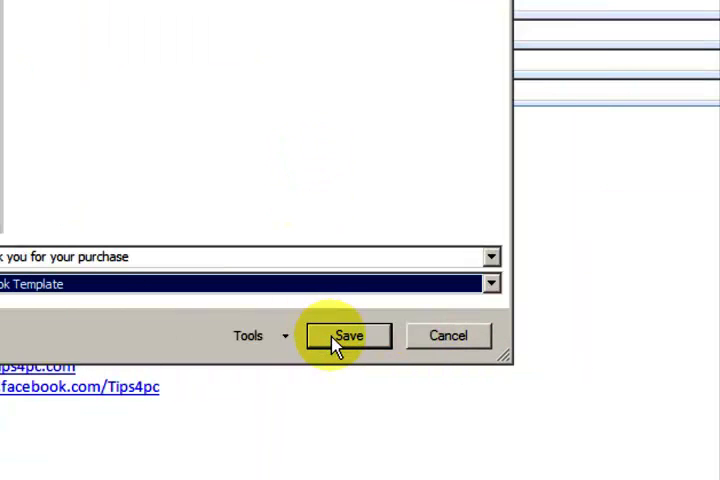
left_click(347, 335)
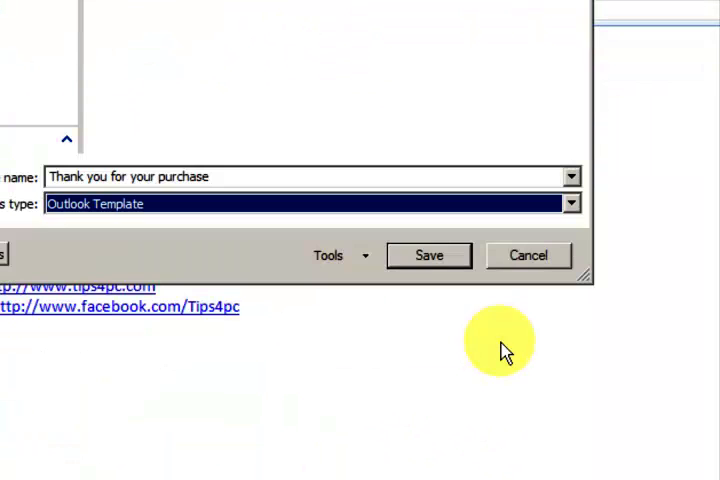
left_click(428, 255)
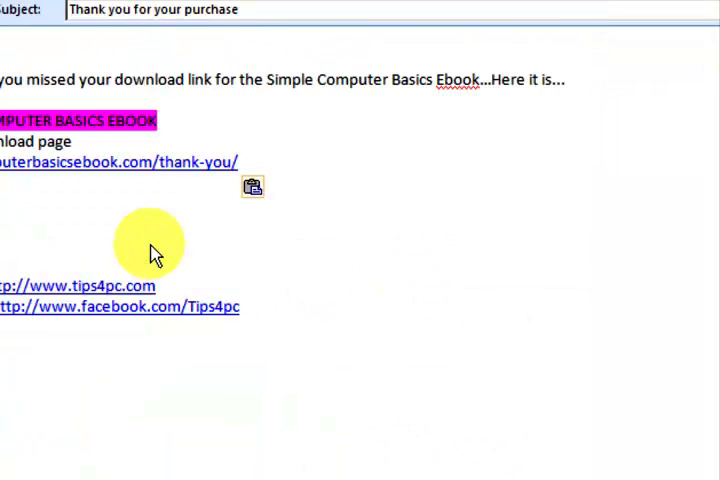
mouse_move(365, 295)
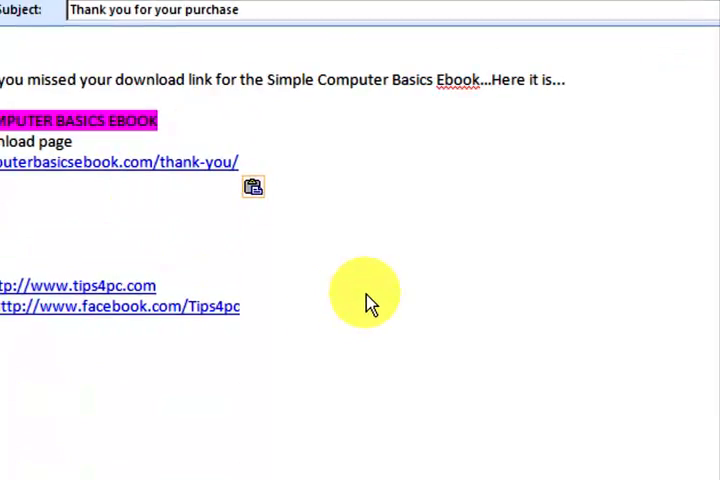